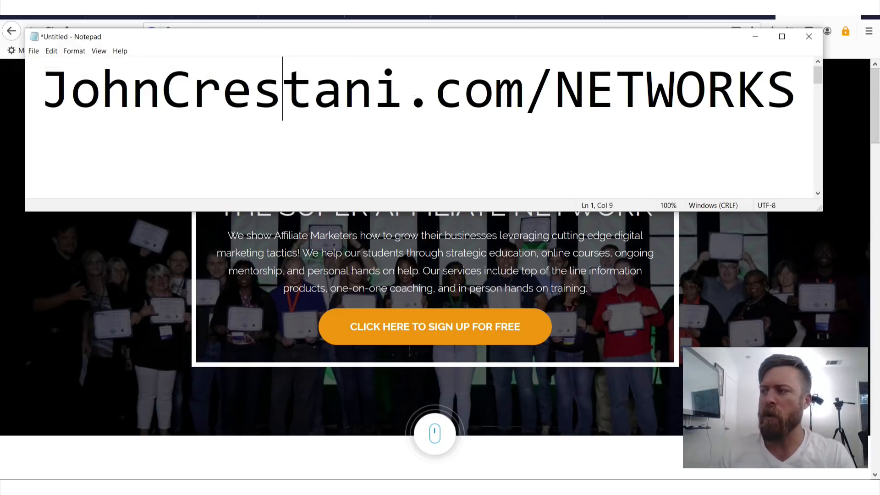
# - Clear away the Notepad note holding JohnCrestani.com/NETWORKS to reveal the spreadsheet
pyautogui.press('ctrl+a')
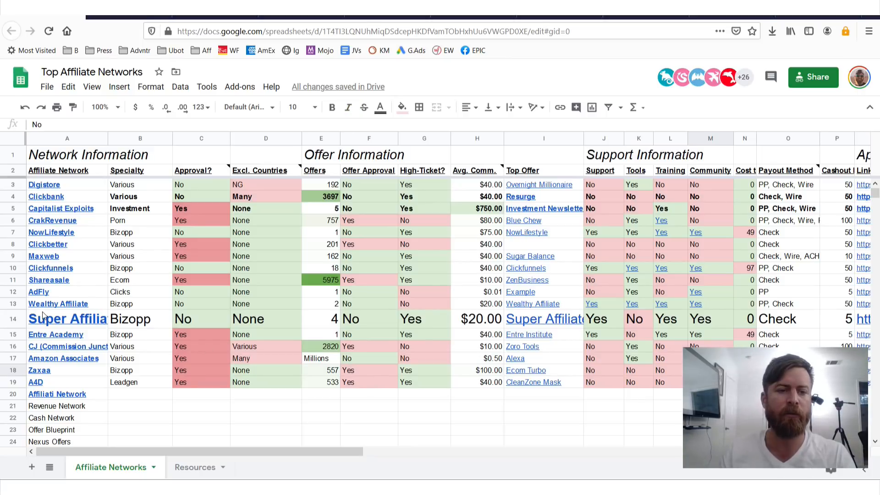
# - Review the Specialty column of the networks sheet, then return to the SAN site
pyautogui.click(140, 138)
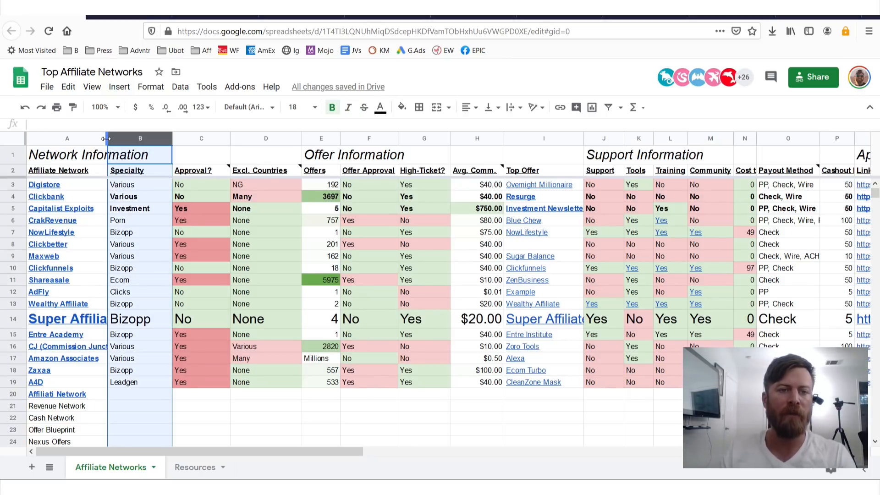
pyautogui.click(67, 319)
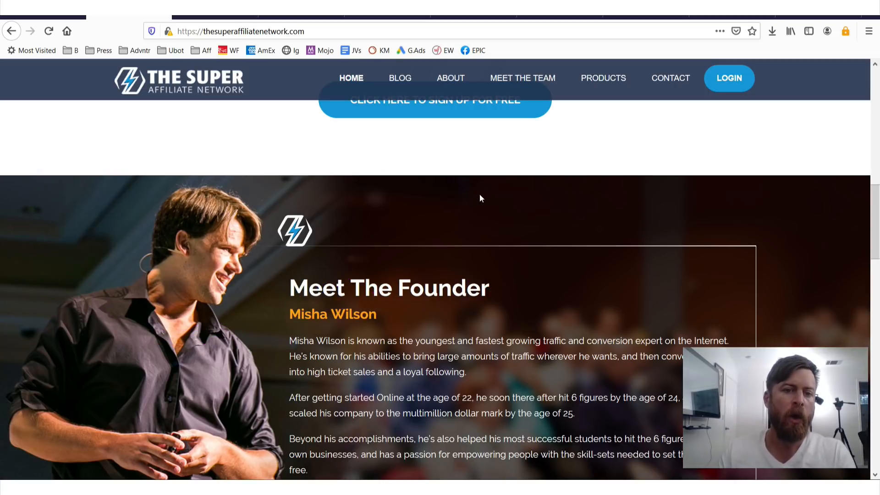
pyautogui.scroll(-3)
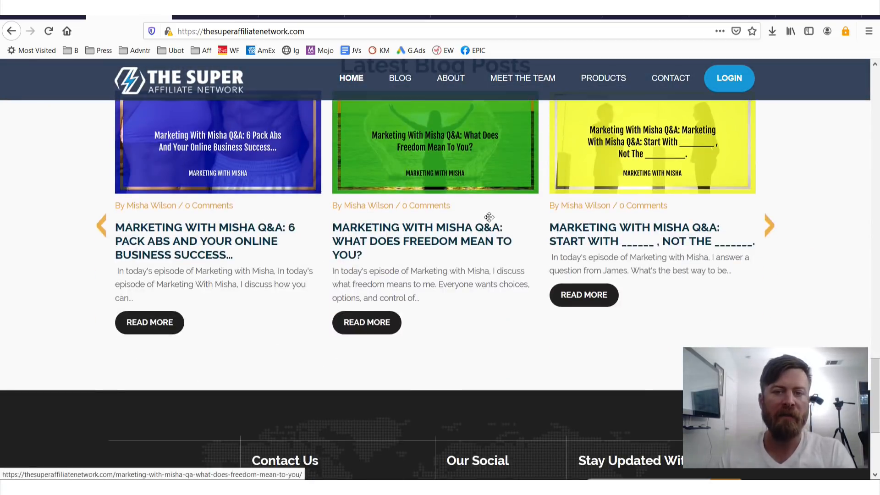
pyautogui.scroll(-3)
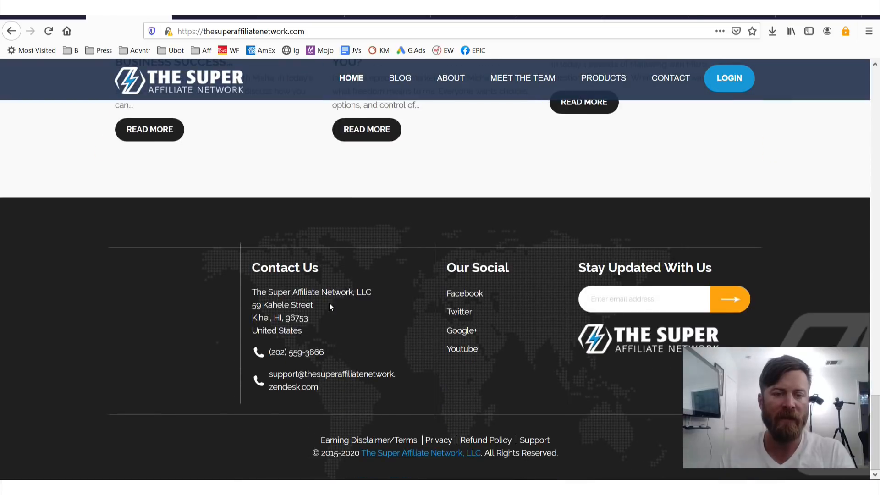
pyautogui.scroll(3)
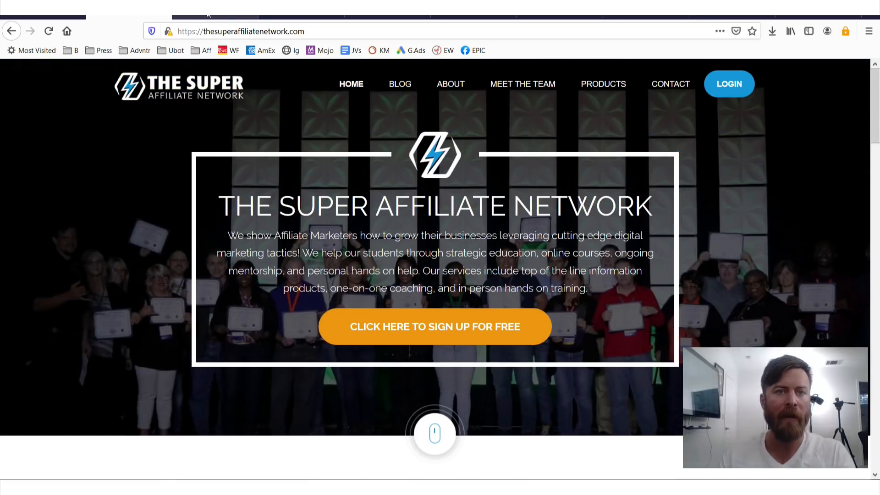
# - Log in to the SAN affiliate dashboard showing rank, certification status and total earnings
pyautogui.click(728, 84)
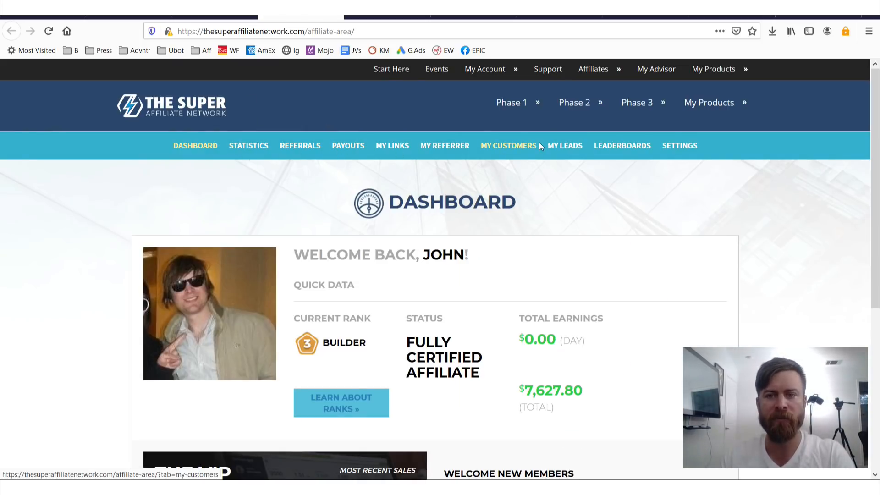
pyautogui.scroll(-3)
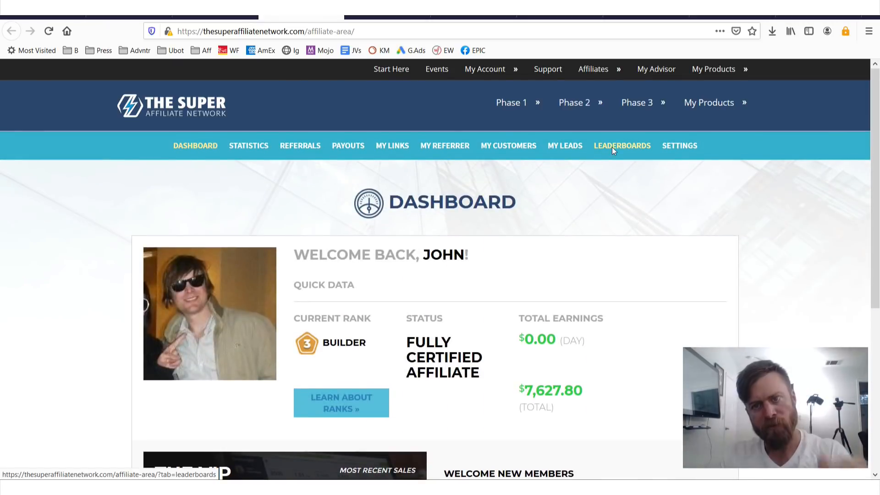
pyautogui.click(484, 68)
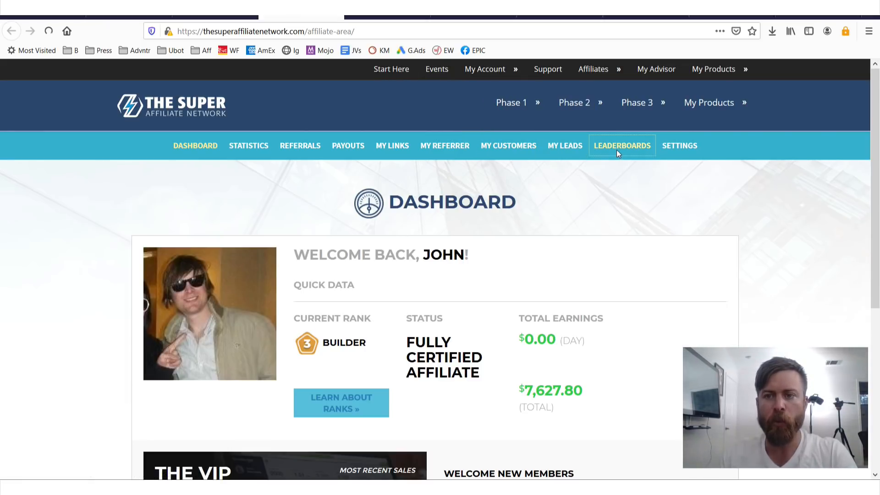
# - Load the leaderboards with all-time, monthly and daily top affiliate rankings
pyautogui.click(622, 145)
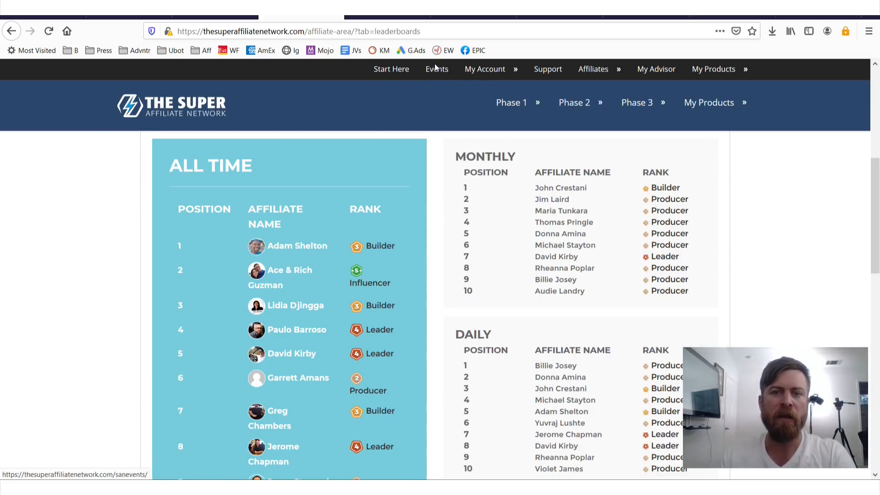
pyautogui.click(436, 69)
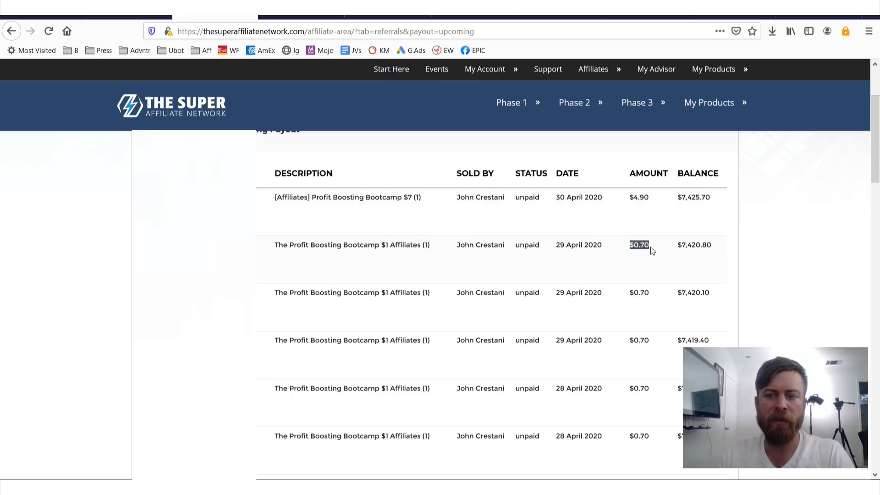
pyautogui.moveTo(618, 200)
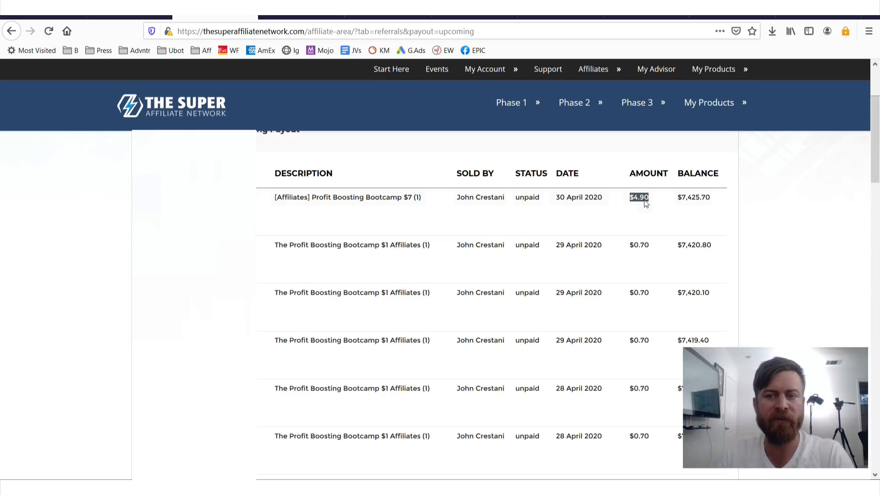
pyautogui.scroll(-3)
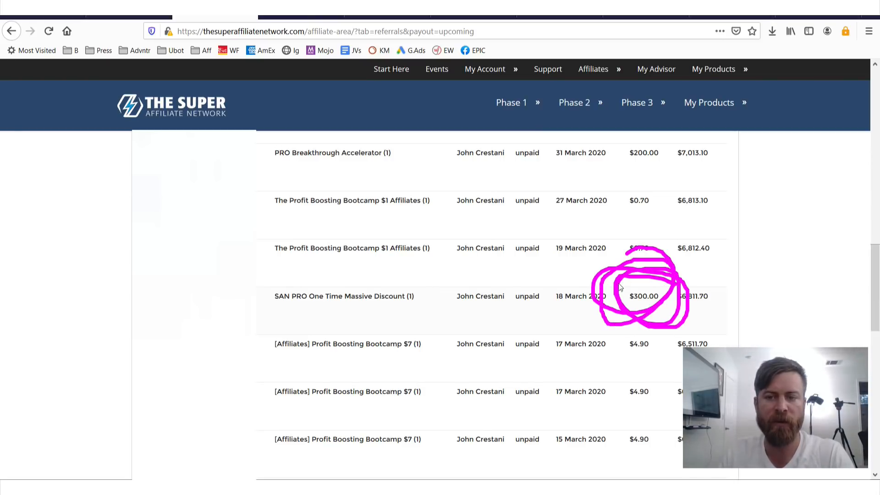
pyautogui.scroll(-3)
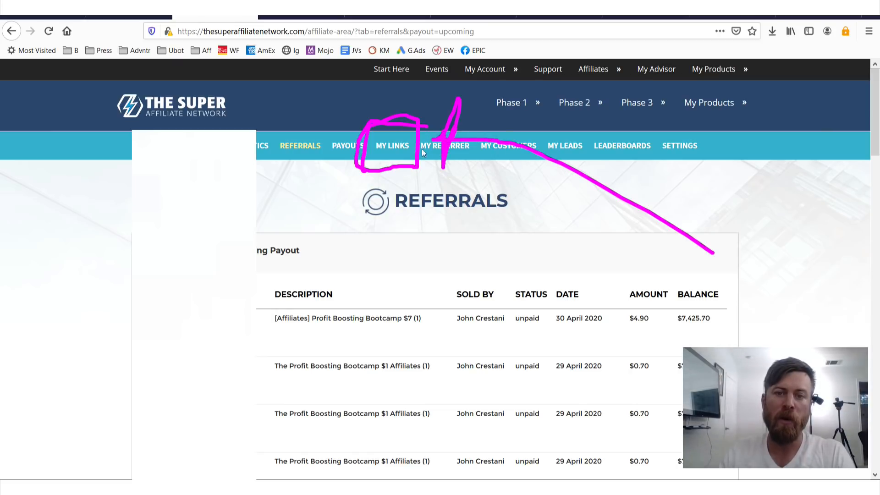
# - Choose the SAN promotion's affiliate links and select the Profit Boosting Bootcamp referral link
pyautogui.click(392, 145)
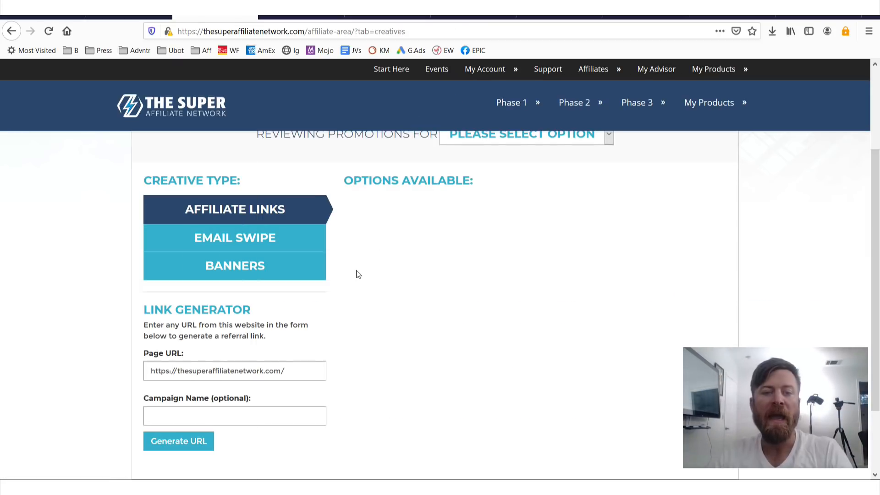
pyautogui.scroll(-3)
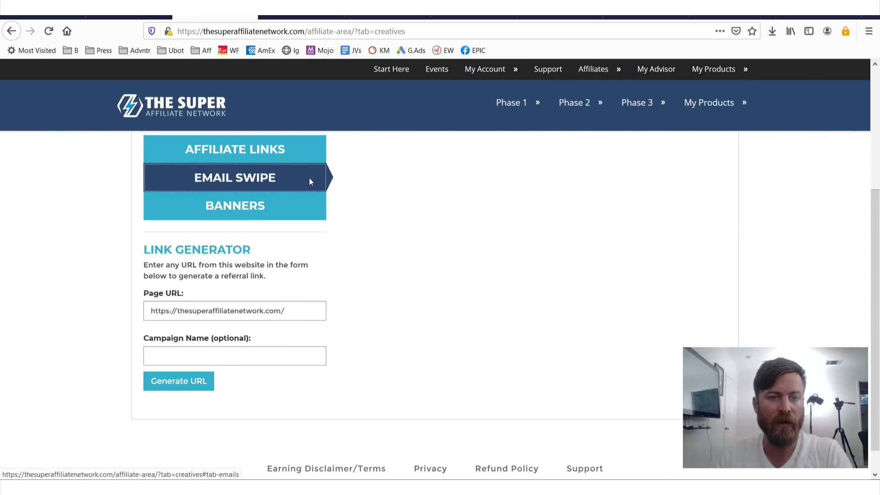
pyautogui.click(522, 194)
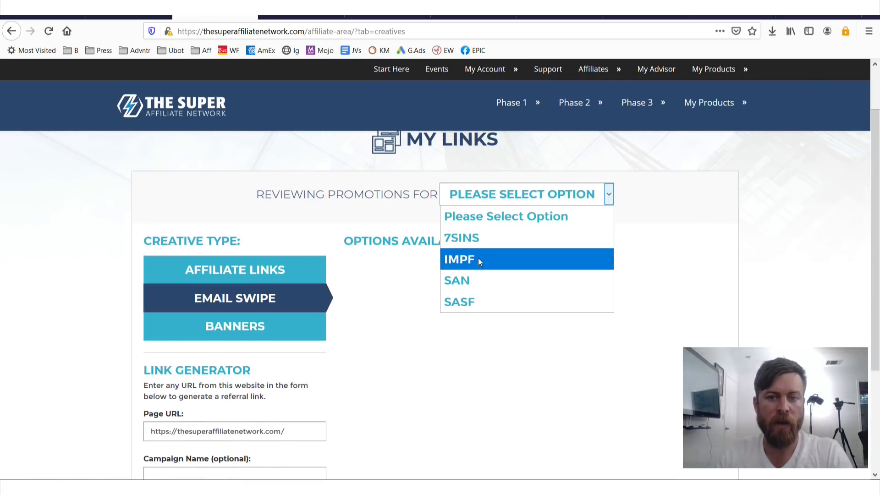
pyautogui.click(457, 280)
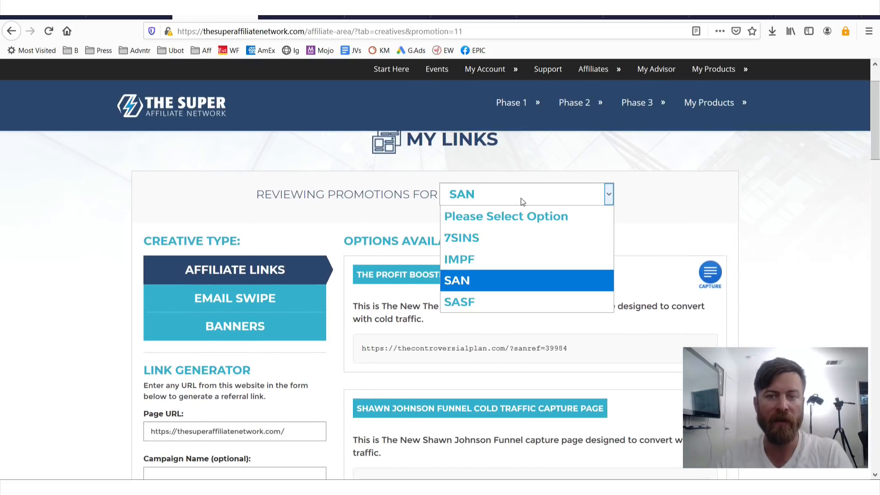
pyautogui.click(457, 280)
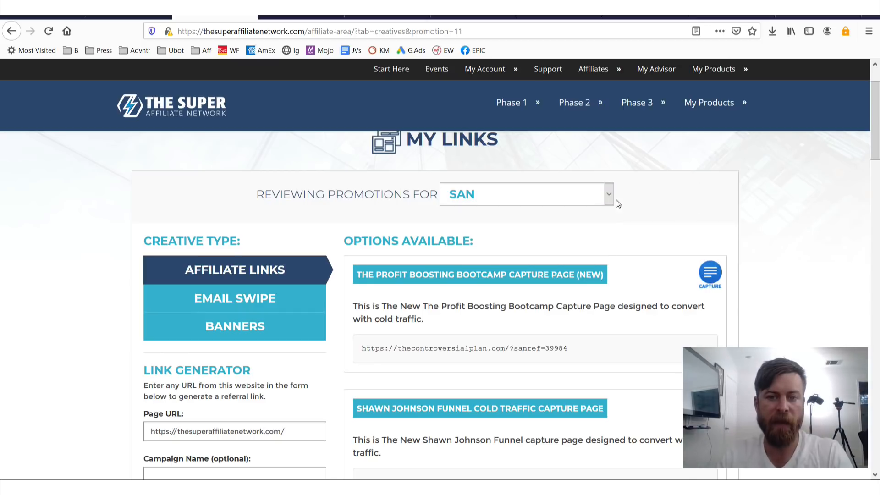
pyautogui.scroll(-3)
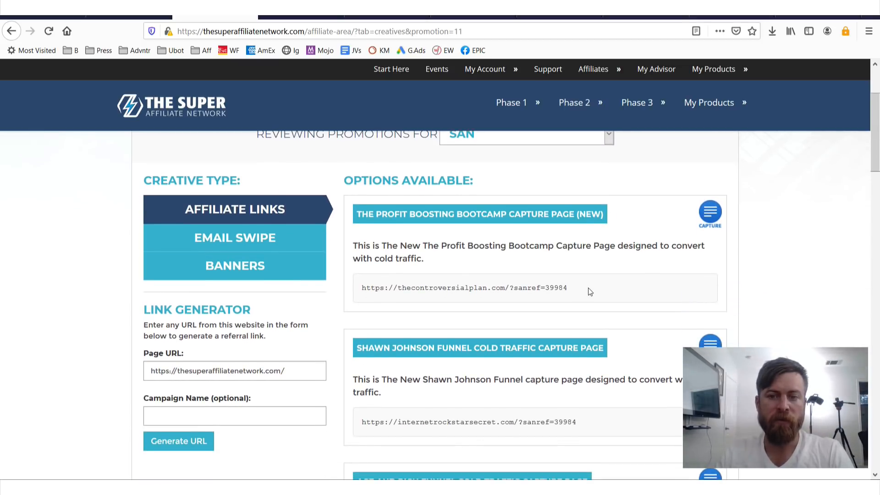
pyautogui.tripleClick(464, 287)
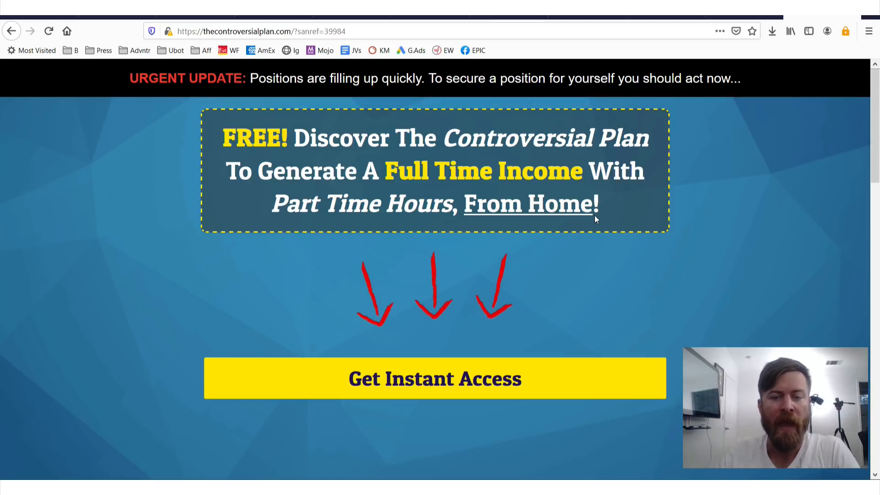
# - Bring up The Controversial Plan's Get Instant Access email verification form, 50% complete
pyautogui.moveTo(223, 137); pyautogui.dragTo(598, 203)
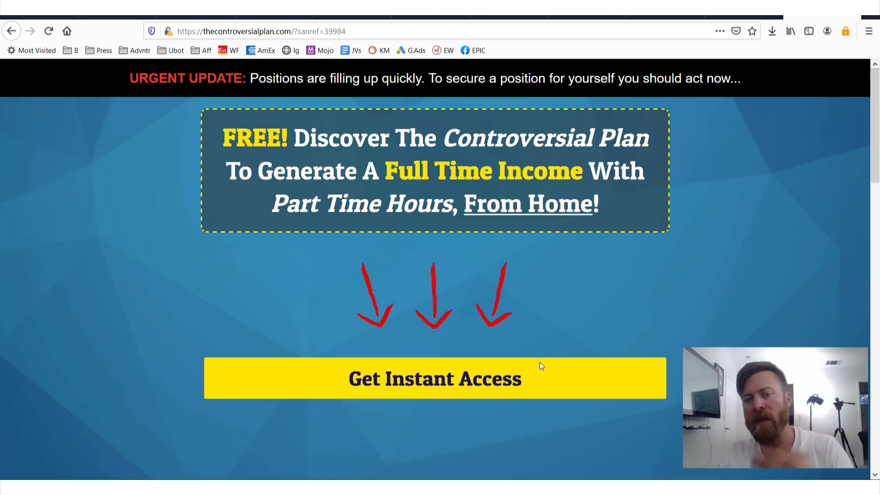
pyautogui.click(434, 378)
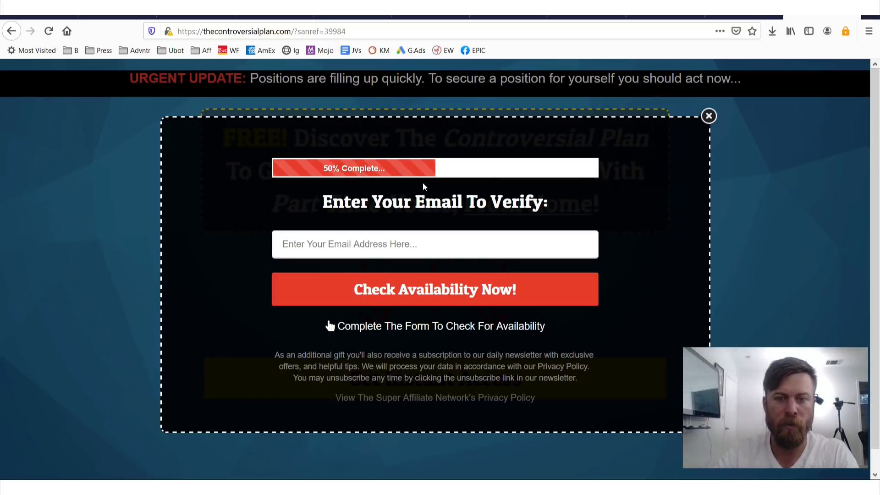
pyautogui.moveTo(496, 221)
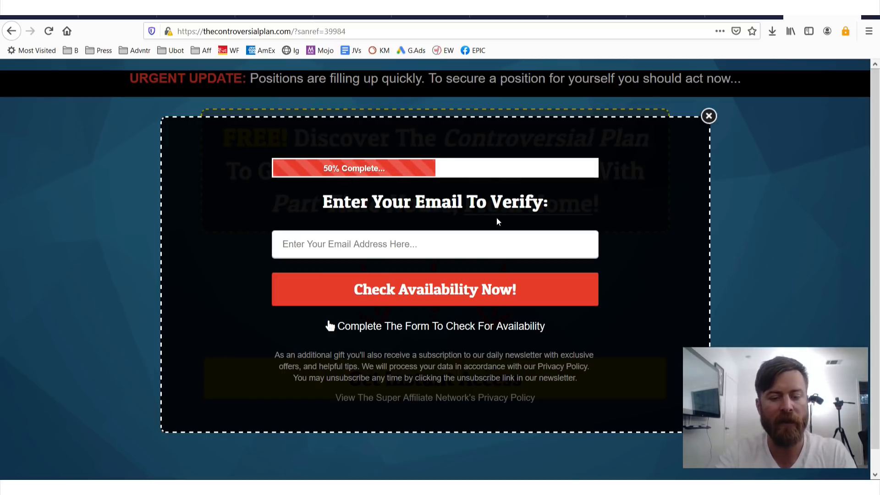
pyautogui.write('test1@aol.com')
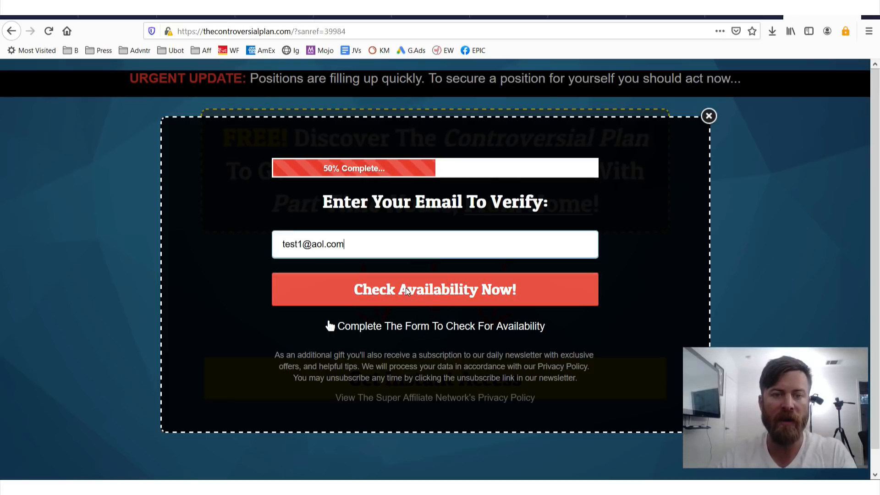
pyautogui.click(435, 289)
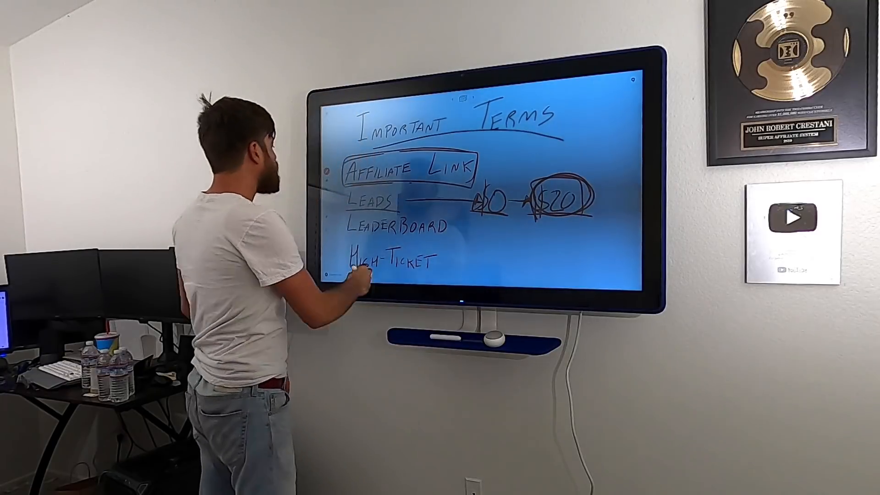
pyautogui.click(84, 452)
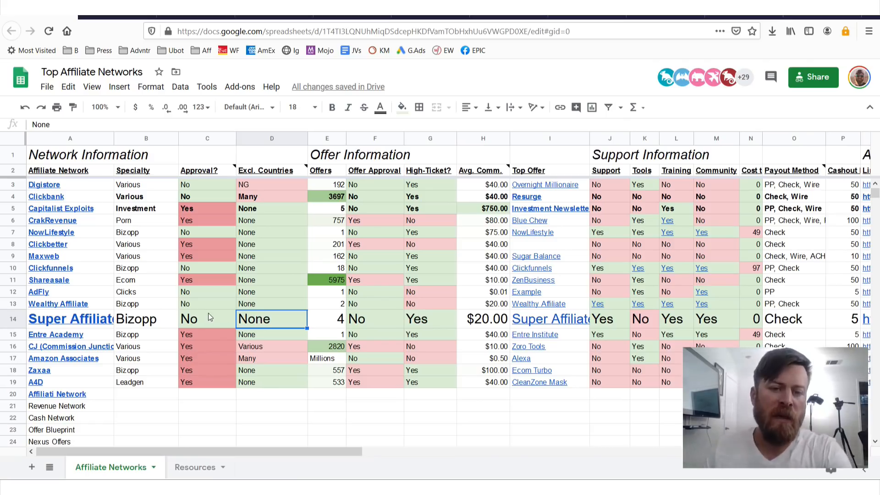
# - Check the Super Affiliate Network's approval requirement, top offer link and specialty in row 14
pyautogui.click(207, 319)
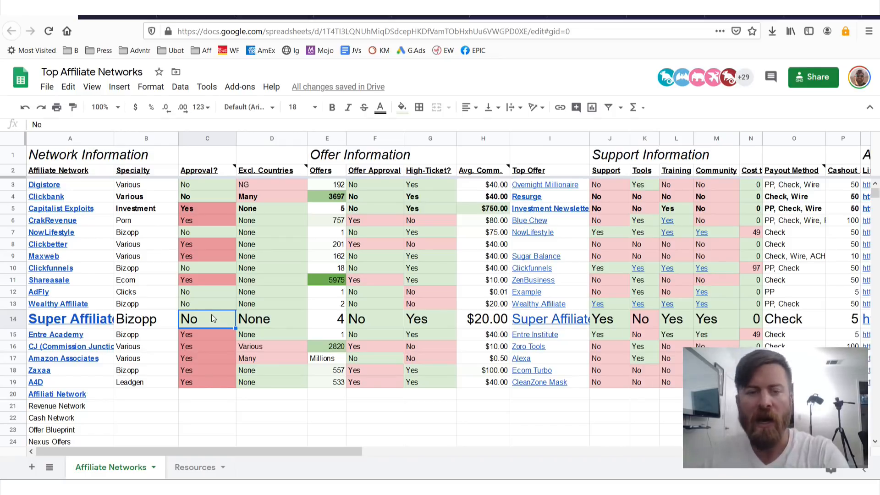
pyautogui.click(549, 319)
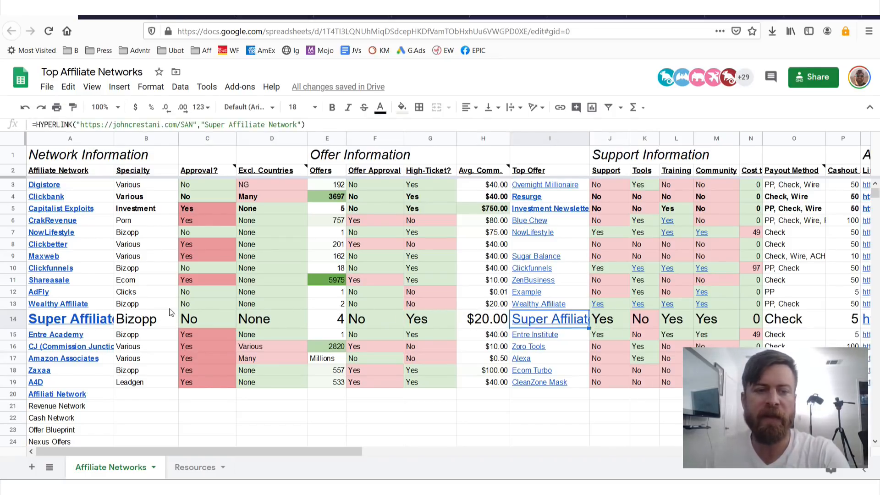
pyautogui.click(145, 319)
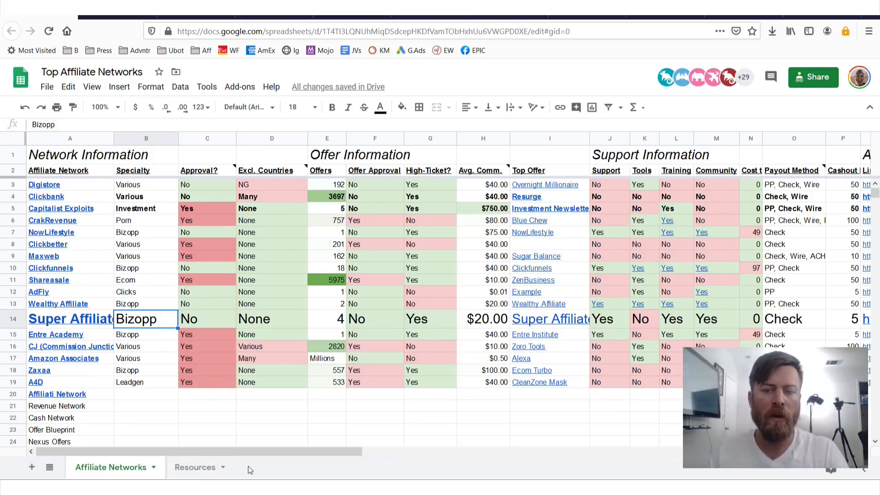
pyautogui.hscroll(3)
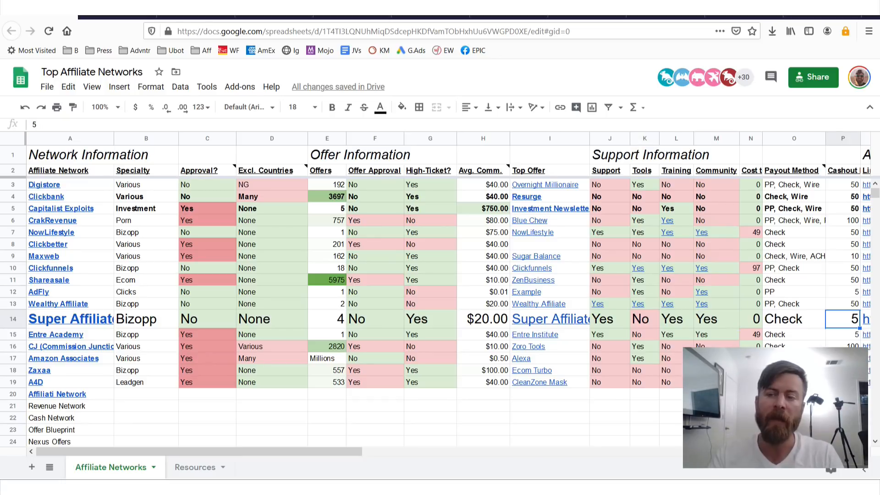
# - View the $5 cashout and join link, check high-ticket status, then open SAN's links page
pyautogui.hscroll(3)
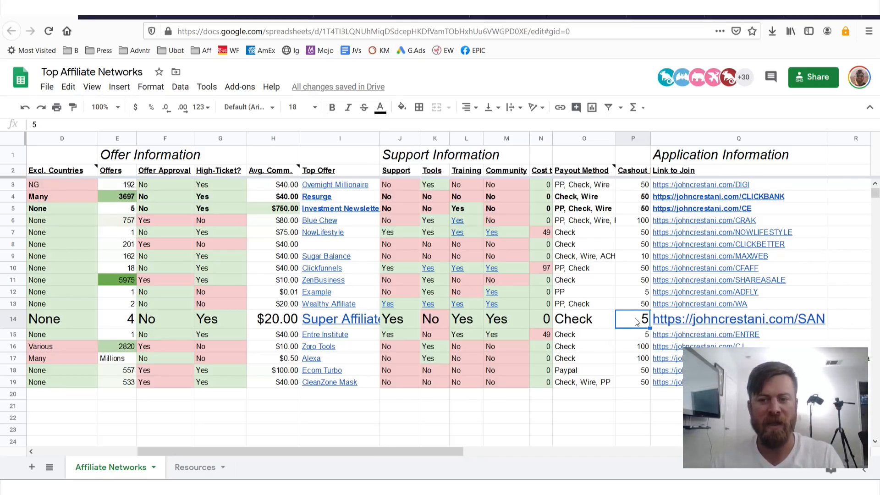
pyautogui.click(220, 319)
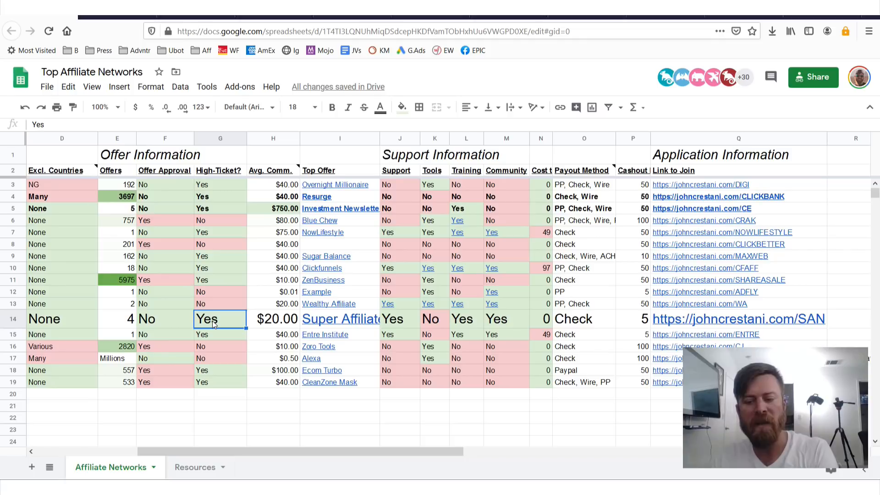
pyautogui.hscroll(-3)
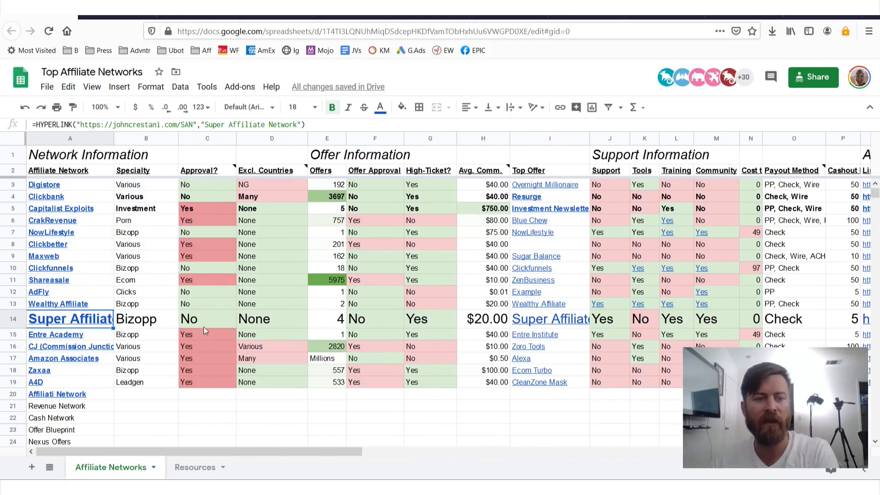
pyautogui.click(70, 319)
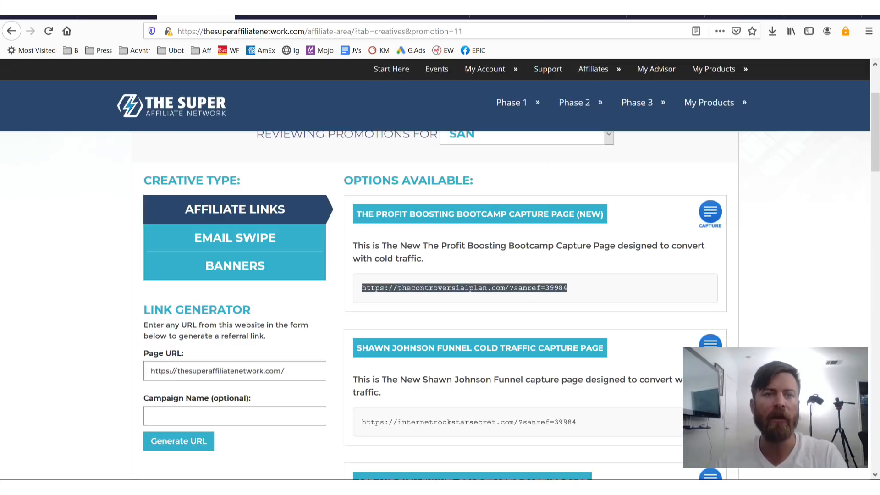
# - Review the SAN capture page affiliate links, then return to the spreadsheet's Resources sheet
pyautogui.click(436, 69)
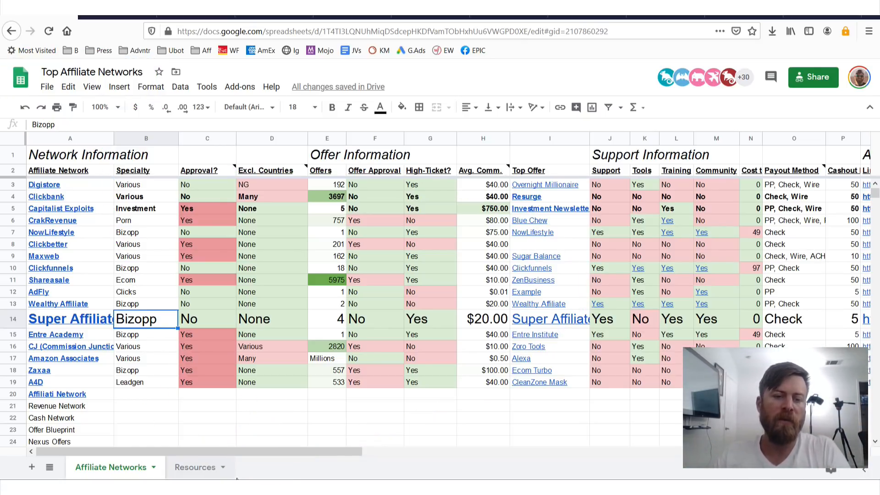
pyautogui.click(195, 467)
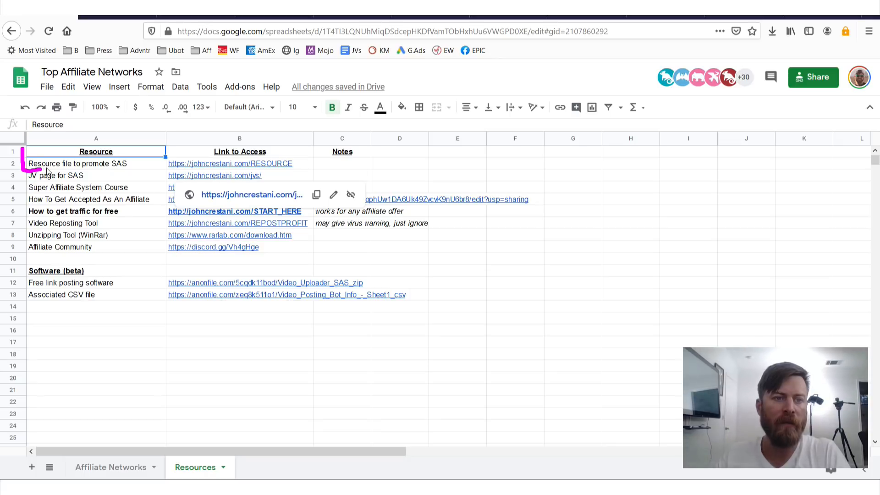
# - Follow the free-traffic link to the [2020] SAS Affiliate Resources document
pyautogui.moveTo(33, 171); pyautogui.dragTo(314, 173)
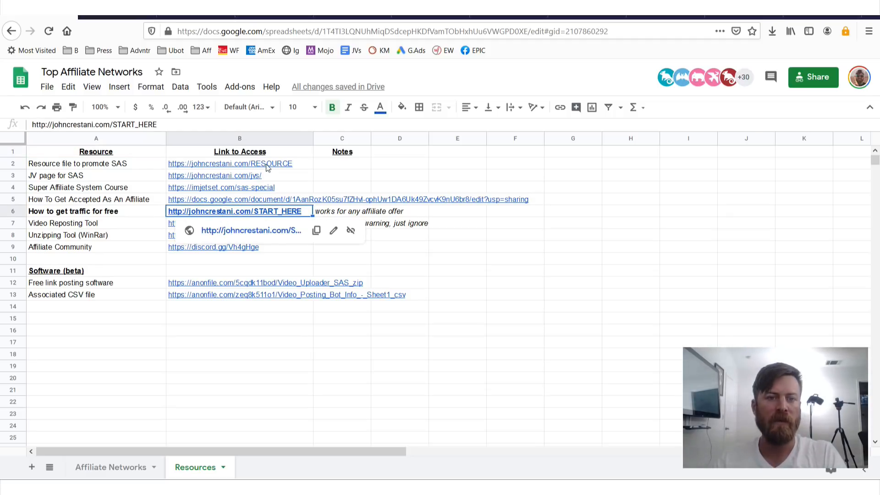
pyautogui.click(251, 230)
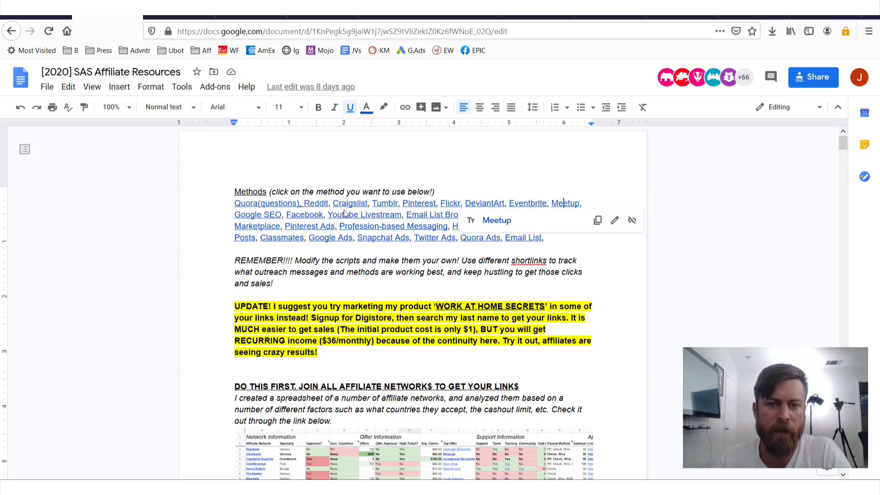
pyautogui.moveTo(304, 215)
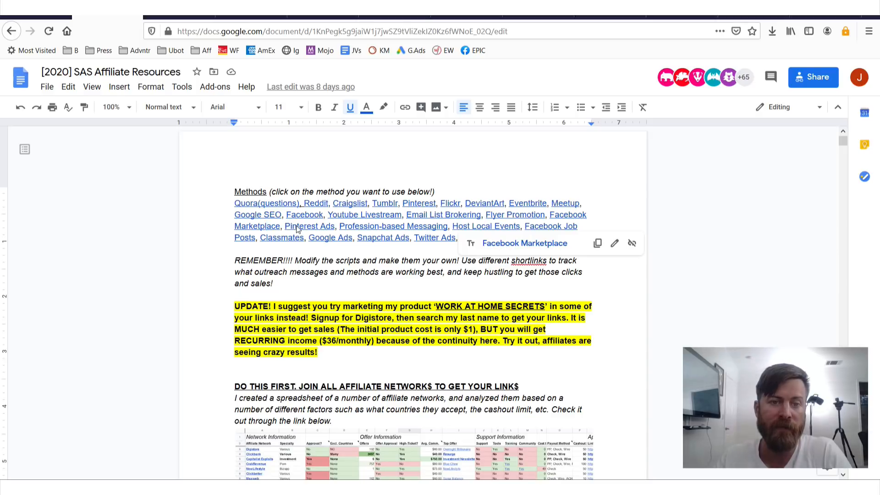
pyautogui.moveTo(393, 226)
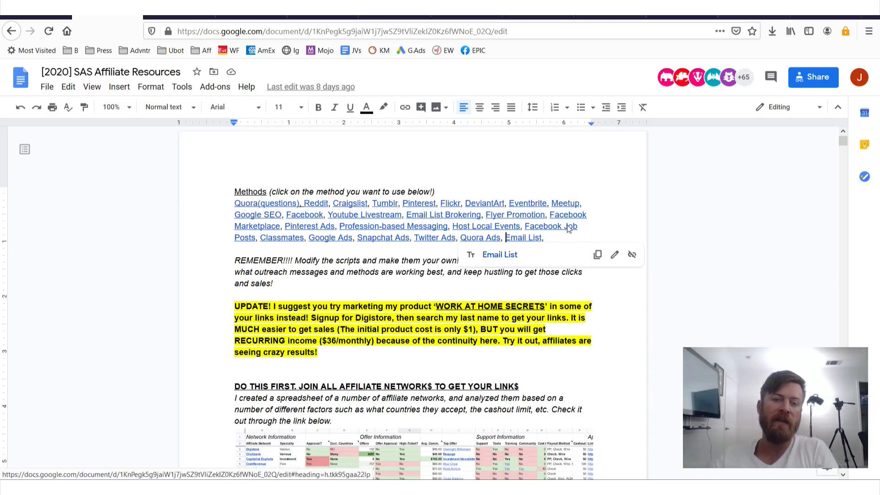
pyautogui.moveTo(352, 223)
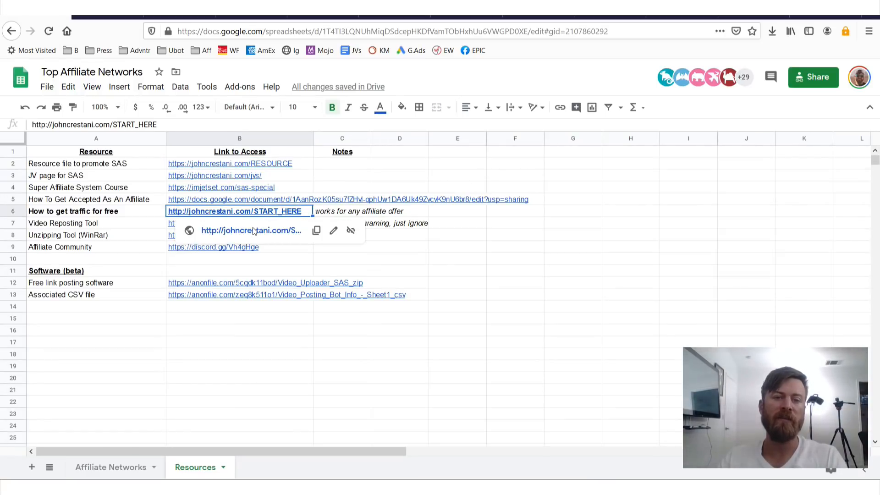
# - Open the Free Traffic Methods playlist and scroll to its final 'Taping Paper To Poles' video
pyautogui.click(251, 230)
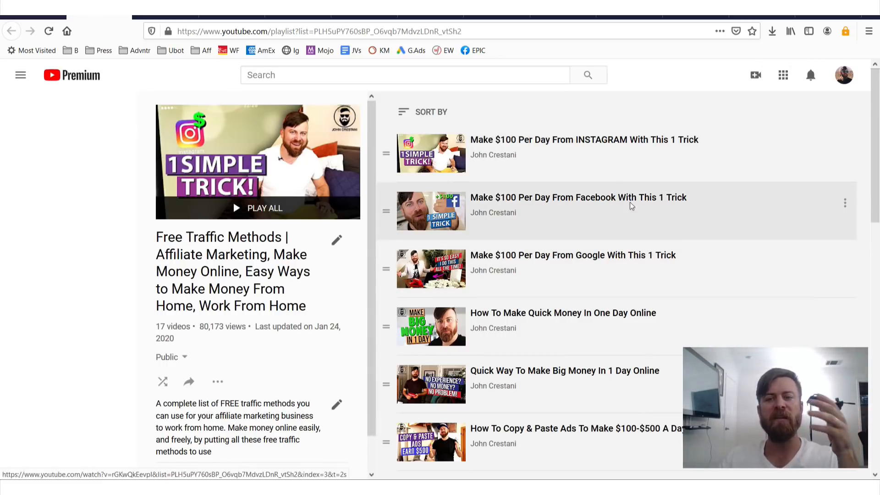
pyautogui.click(20, 75)
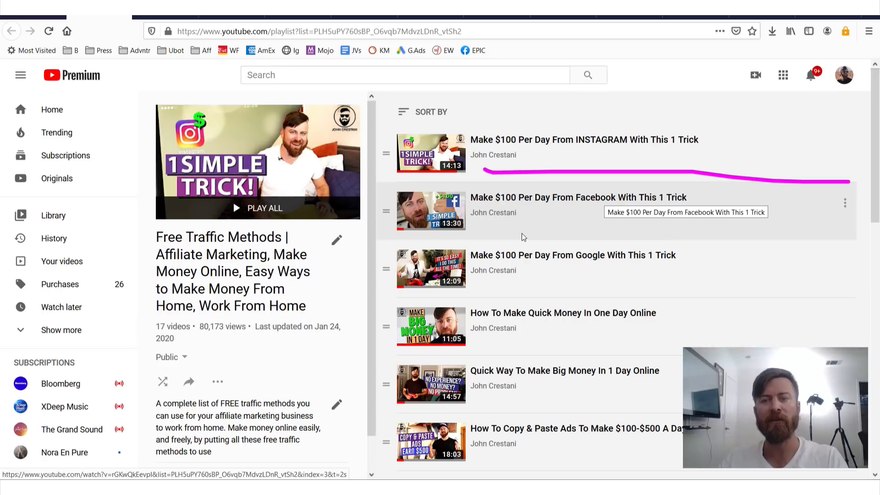
pyautogui.moveTo(522, 234); pyautogui.dragTo(660, 229)
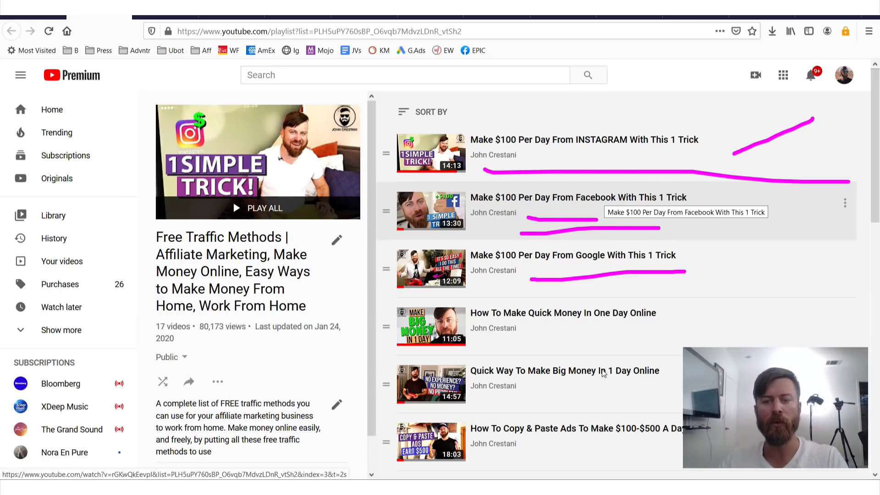
pyautogui.scroll(-3)
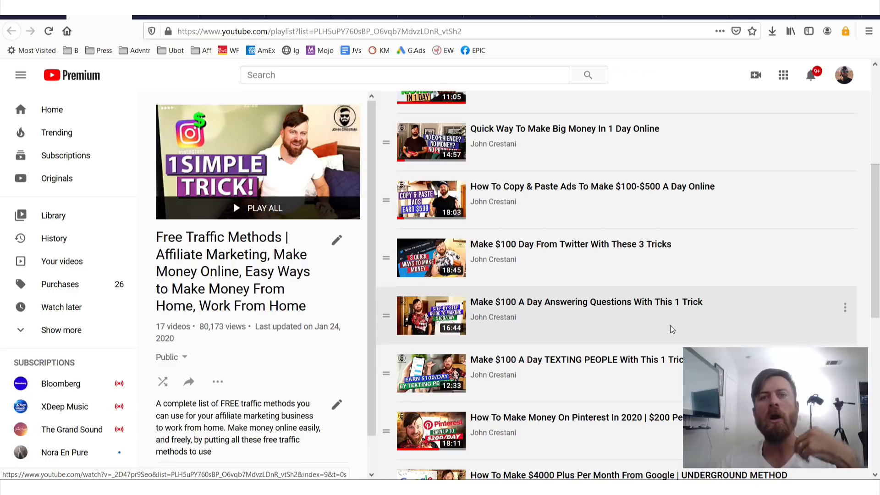
pyautogui.scroll(-3)
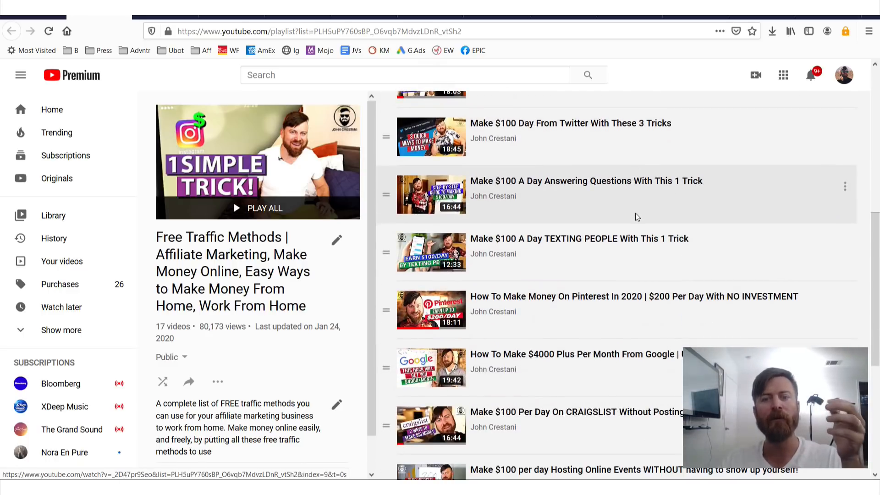
pyautogui.scroll(-3)
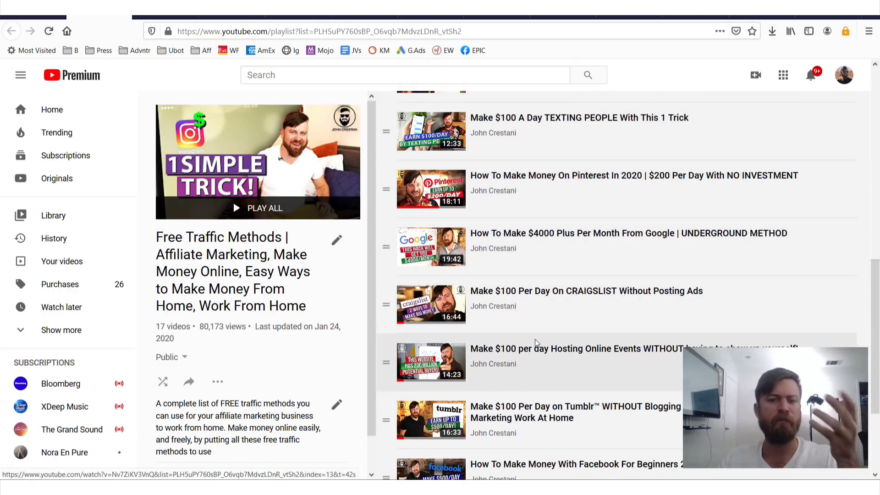
pyautogui.scroll(-3)
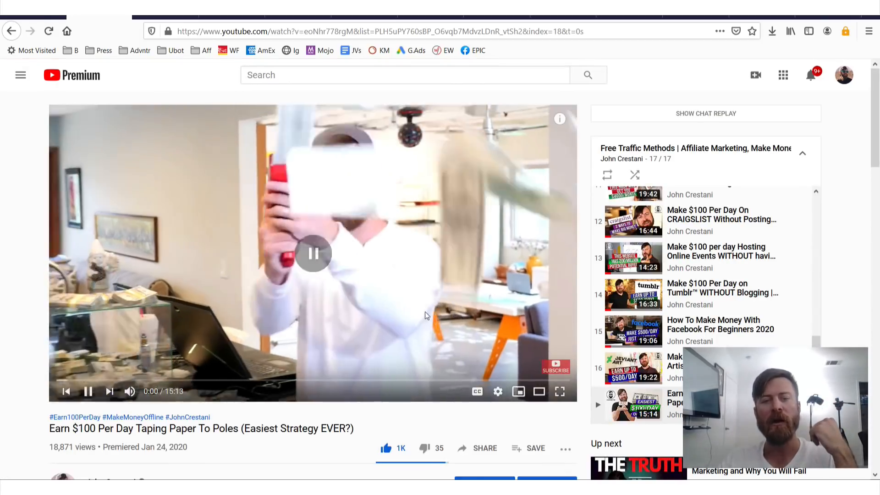
# - Pause and resume the 'Earn $100 Per Day Taping Paper To Poles' video
pyautogui.click(88, 391)
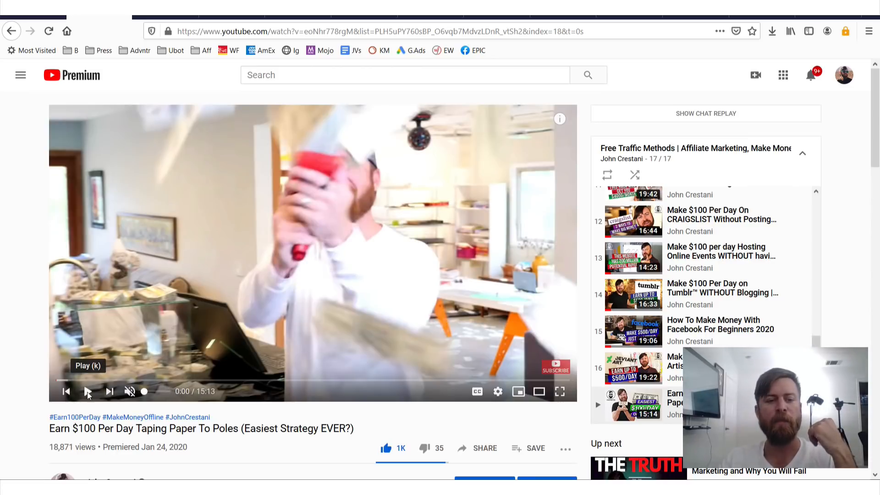
pyautogui.click(66, 391)
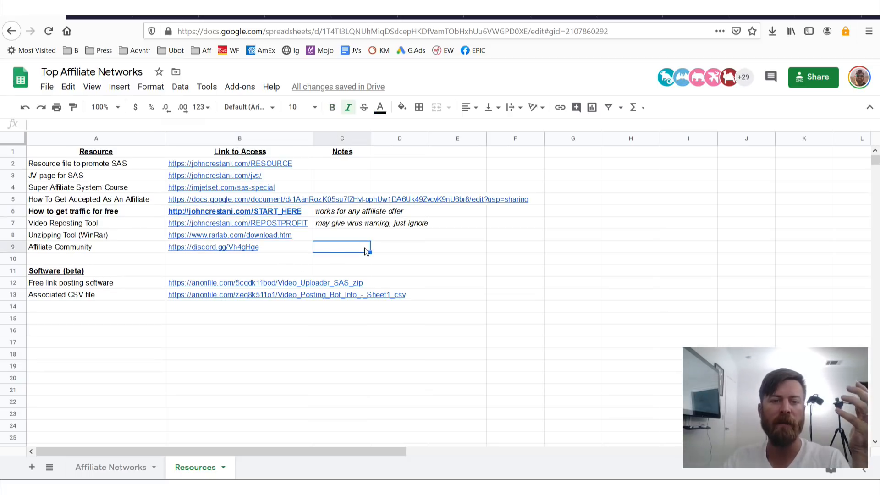
# - Show the Affiliate Networks tab with its network, offer and support columns
pyautogui.click(457, 247)
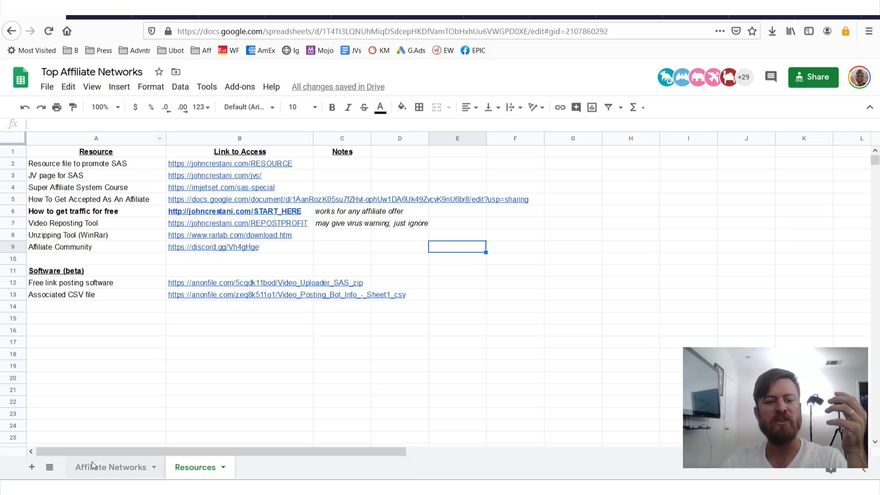
pyautogui.click(111, 467)
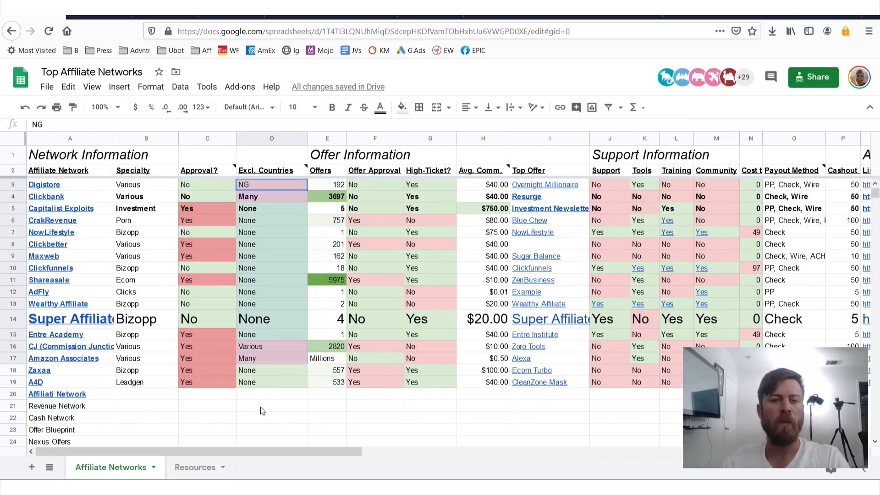
# - Inspect Excl. Countries cells, including CrakRevenue's entry, in the network comparison table
pyautogui.click(272, 220)
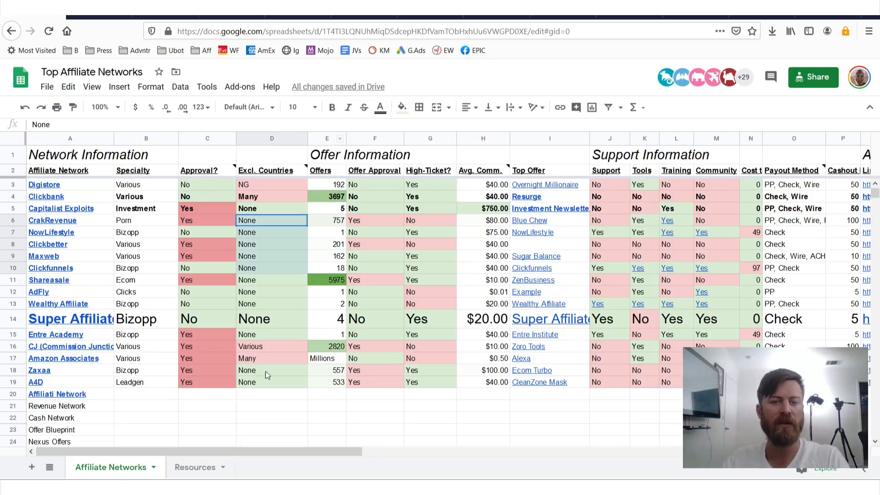
pyautogui.click(272, 418)
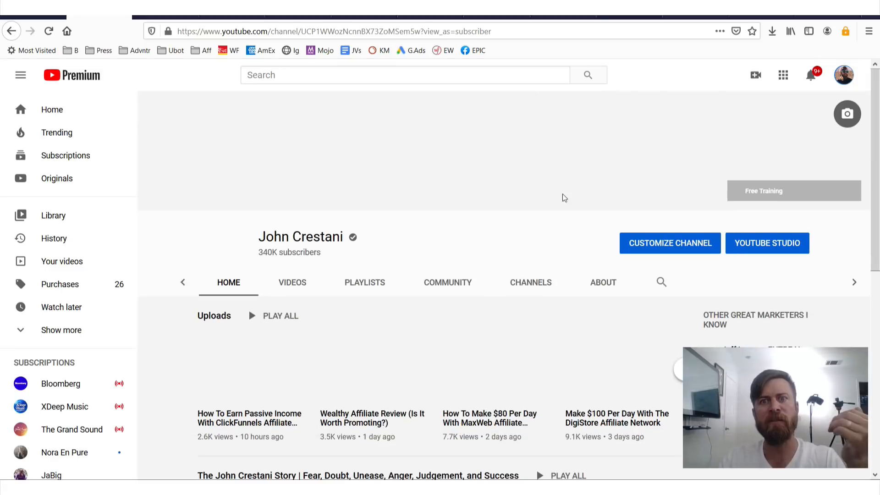
pyautogui.scroll(-3)
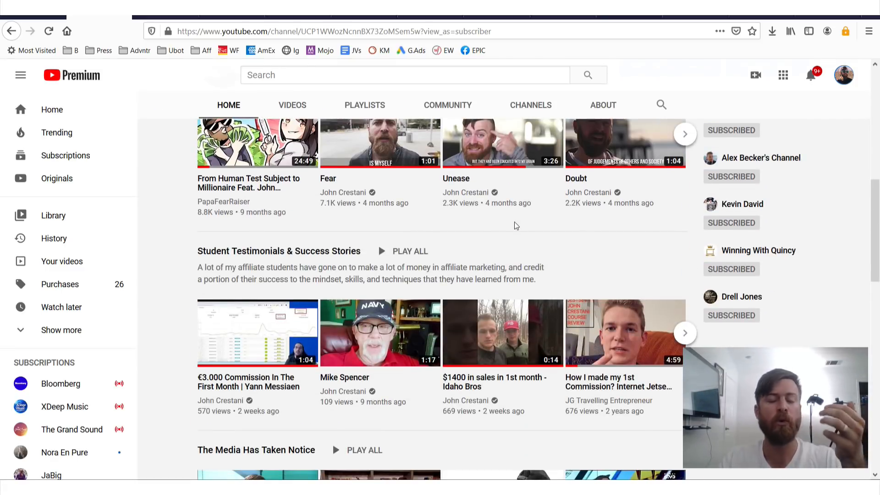
pyautogui.scroll(-3)
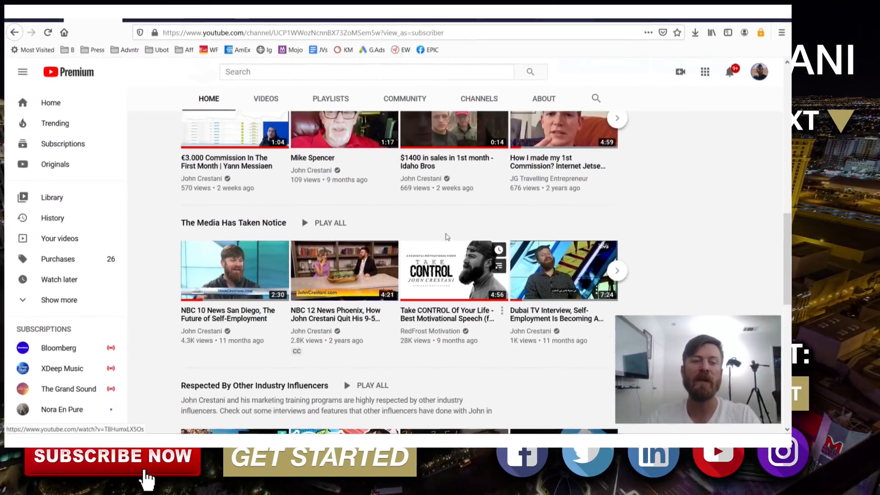